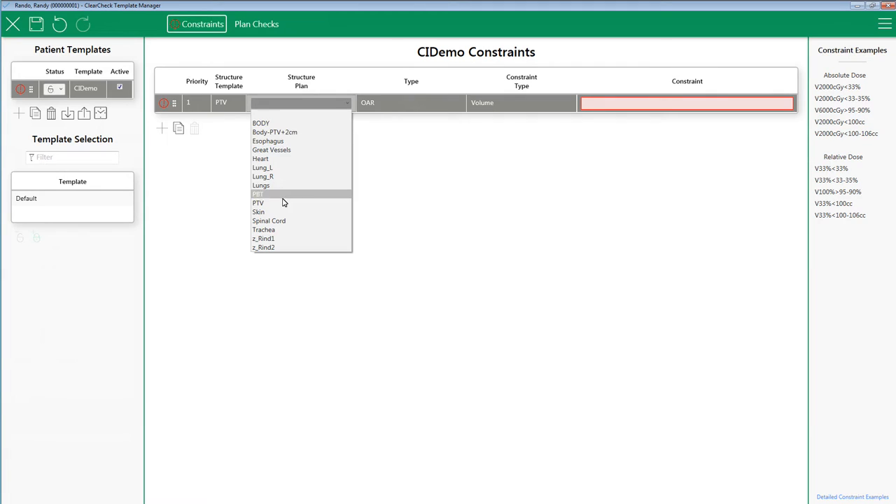
Set the PTV row to plan structure PTV, type Target, constraint CI50%
{"action": "left_click", "coordinate": [258, 203]}
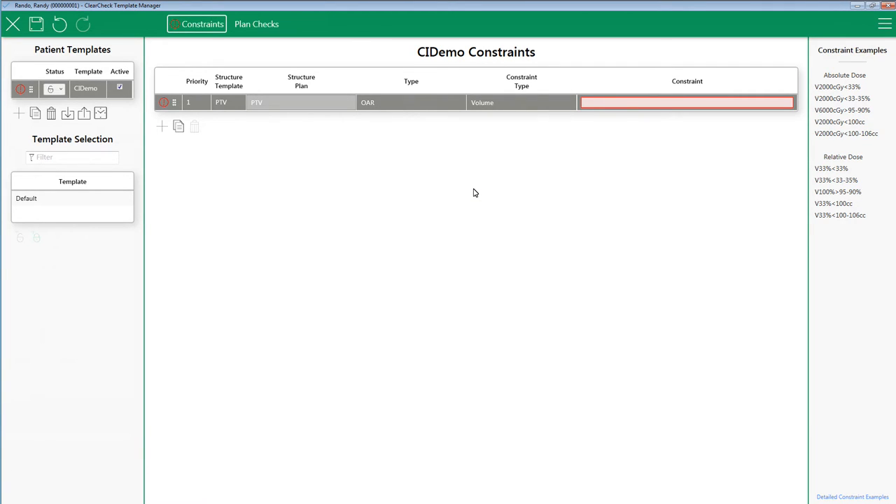
{"action": "left_click", "coordinate": [409, 102]}
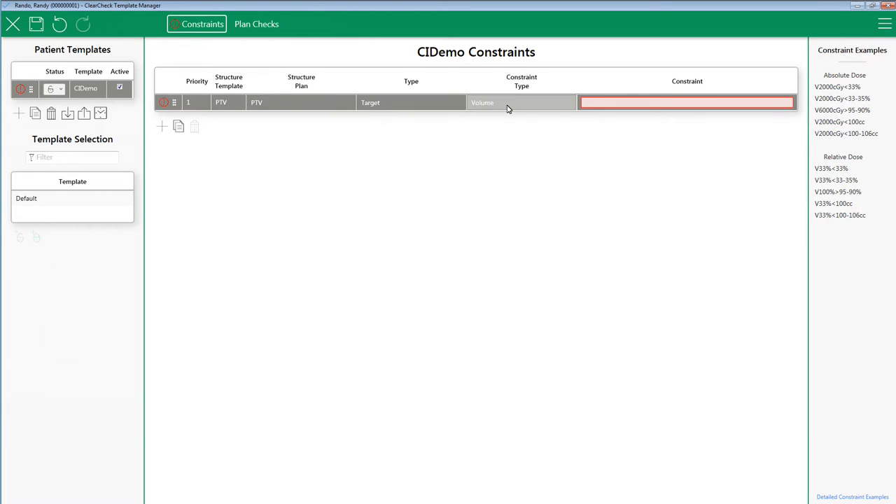
{"action": "left_click", "coordinate": [521, 102]}
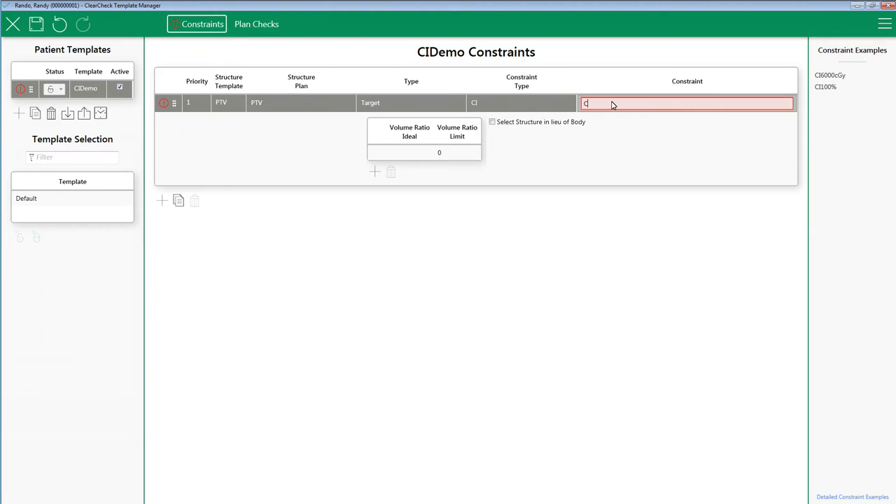
{"action": "type", "text": "I50%"}
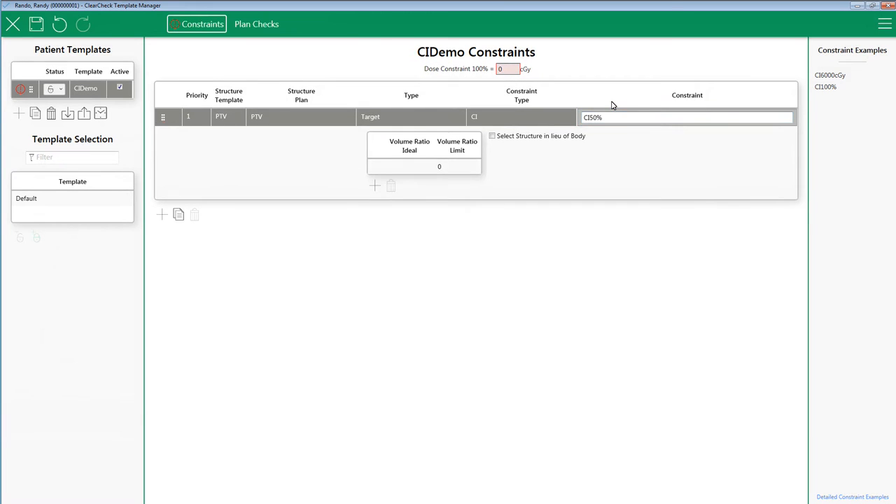
Enter 5000 cGy as the 100% dose constraint
{"action": "left_click", "coordinate": [507, 69]}
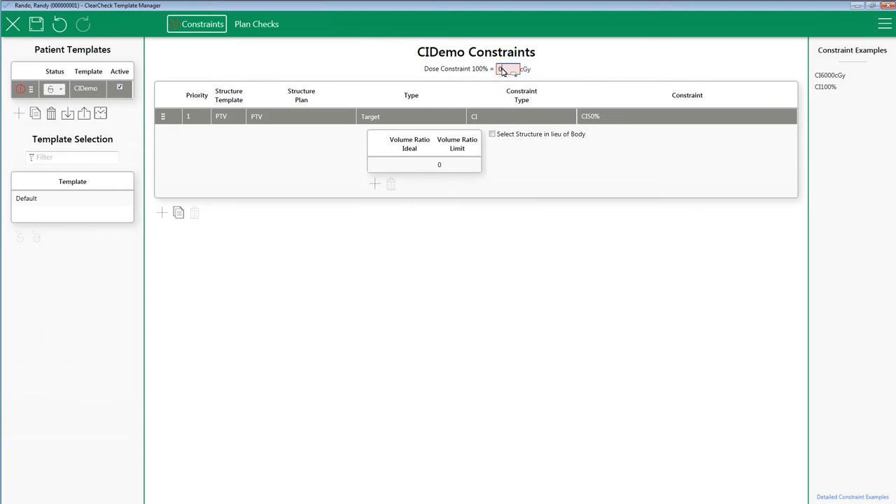
{"action": "type", "text": "5"}
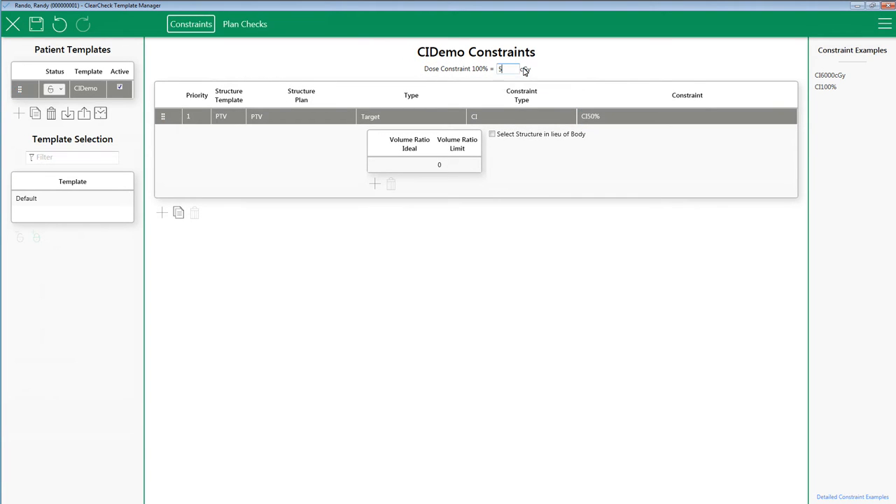
{"action": "type", "text": "000"}
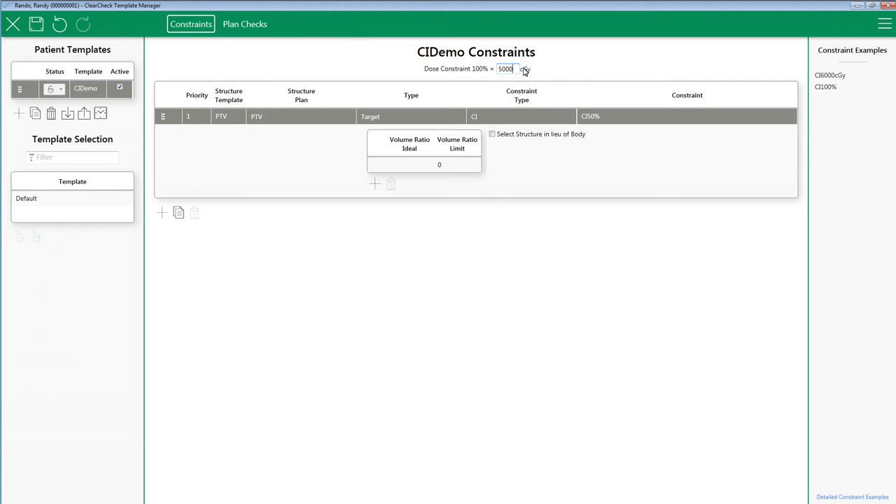
{"action": "mouse_move", "coordinate": [434, 173]}
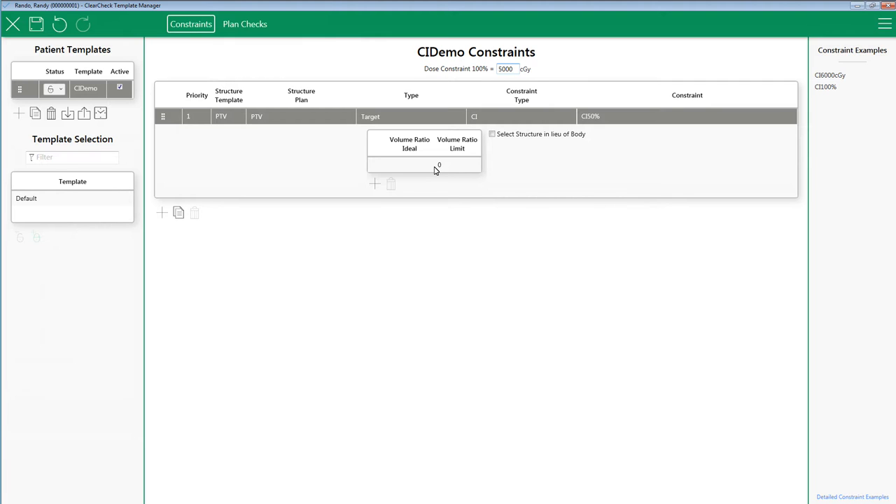
Enter volume ratio limit 6 and volume ratio ideal 4 for the CI50% constraint
{"action": "left_click", "coordinate": [457, 166]}
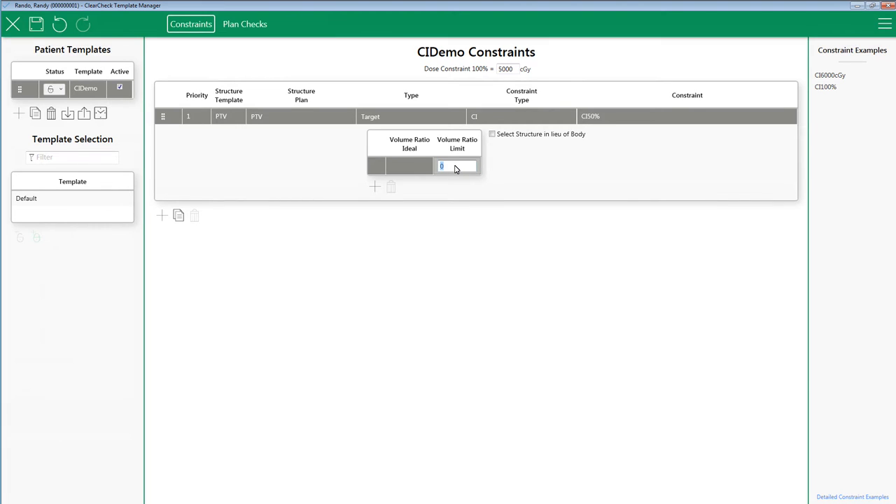
{"action": "type", "text": "6"}
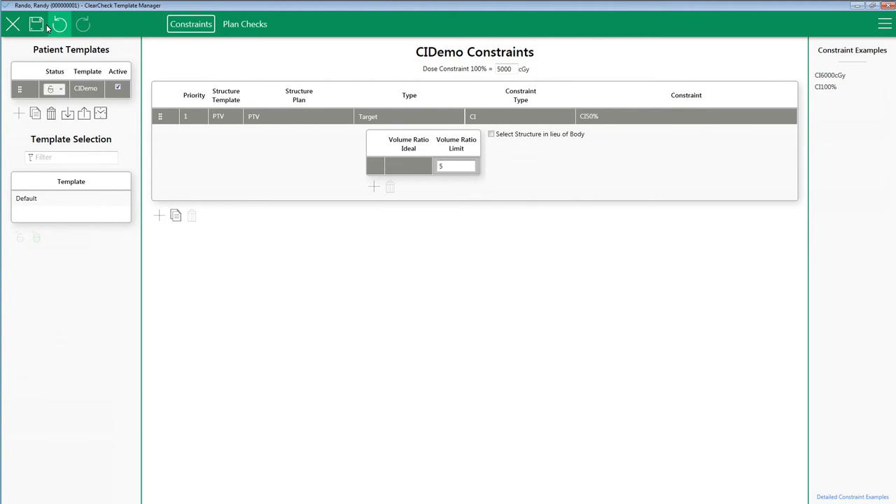
{"action": "left_click", "coordinate": [60, 24]}
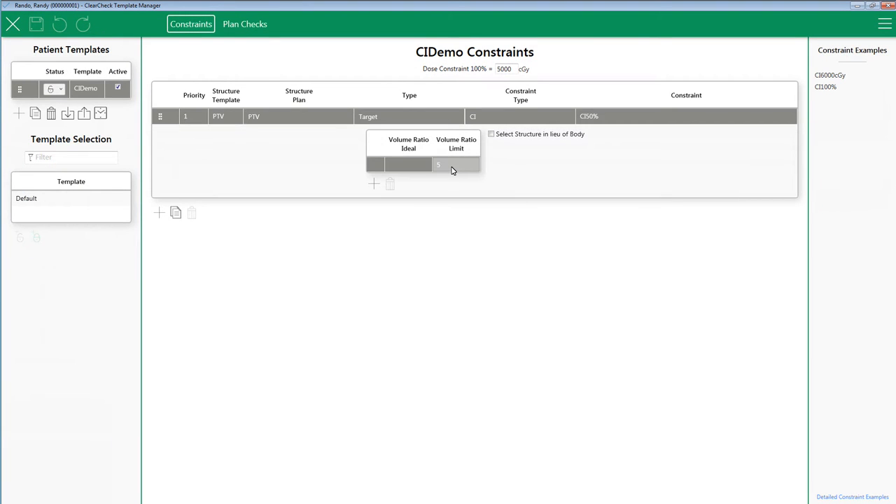
{"action": "left_click", "coordinate": [456, 166]}
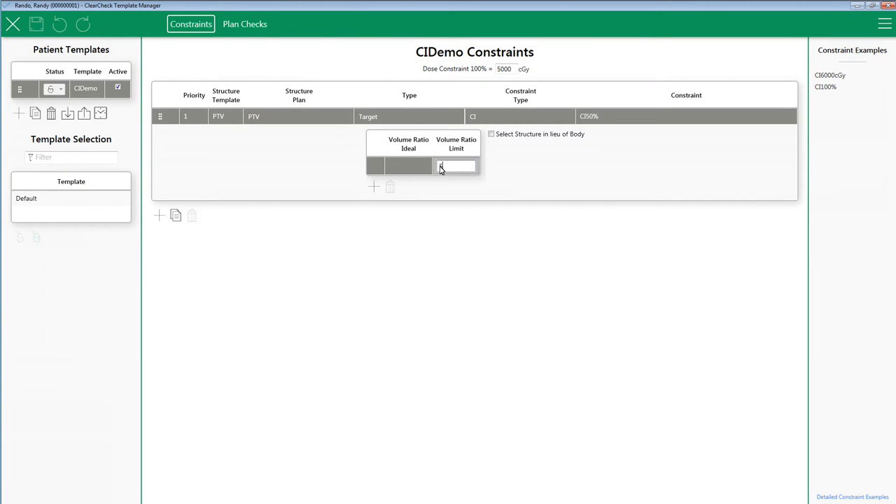
{"action": "type", "text": "6"}
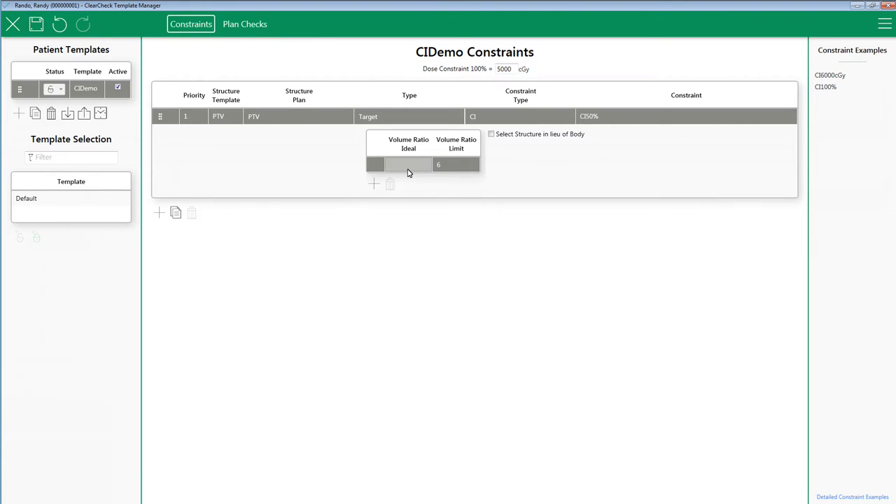
{"action": "type", "text": "4"}
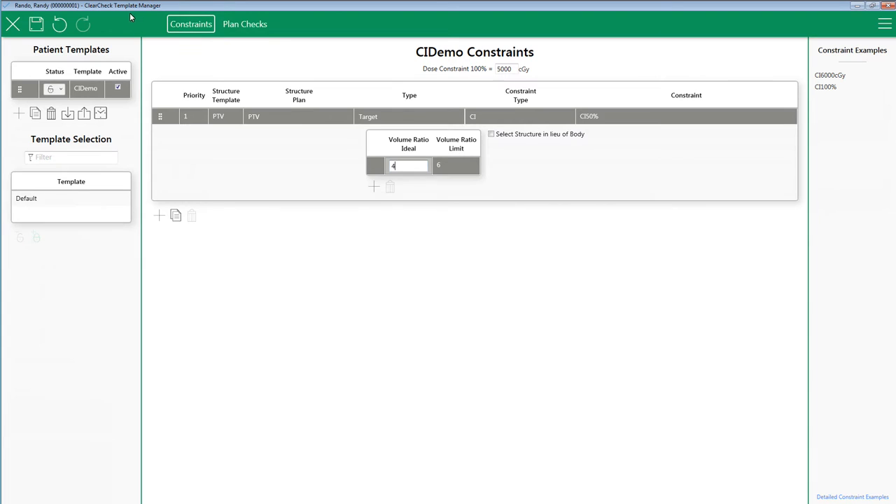
{"action": "mouse_move", "coordinate": [13, 25]}
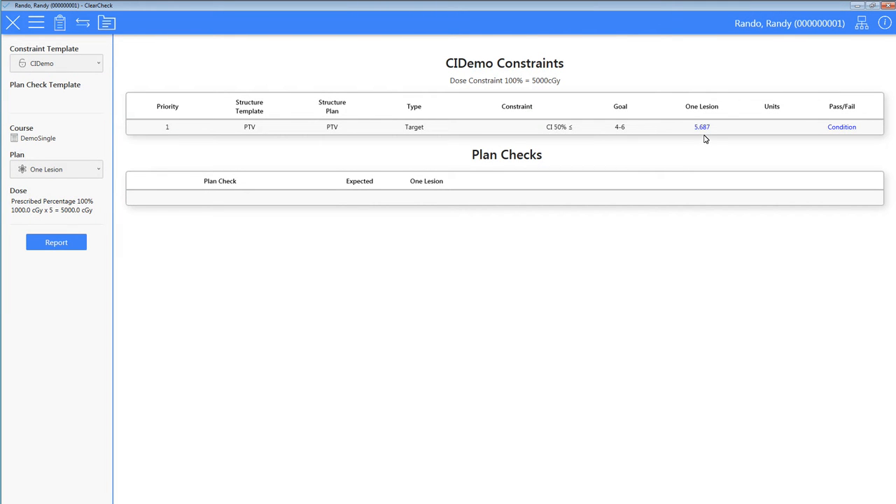
{"action": "mouse_move", "coordinate": [695, 137]}
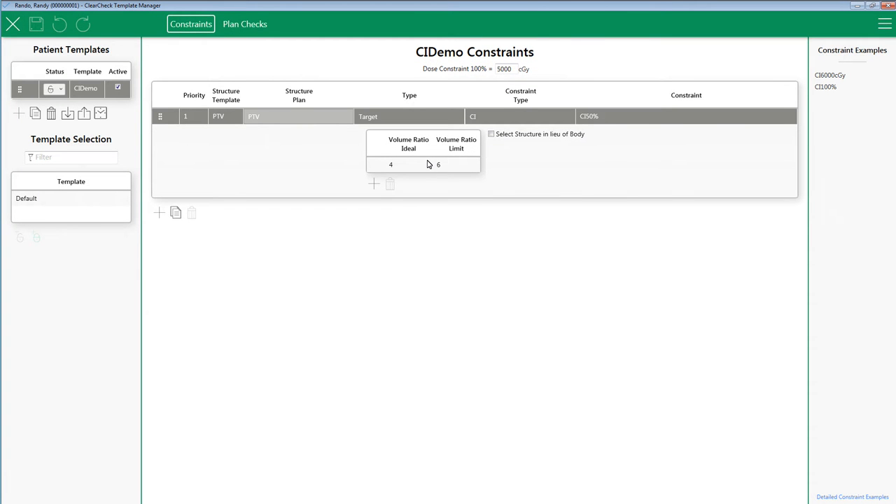
{"action": "mouse_move", "coordinate": [376, 145]}
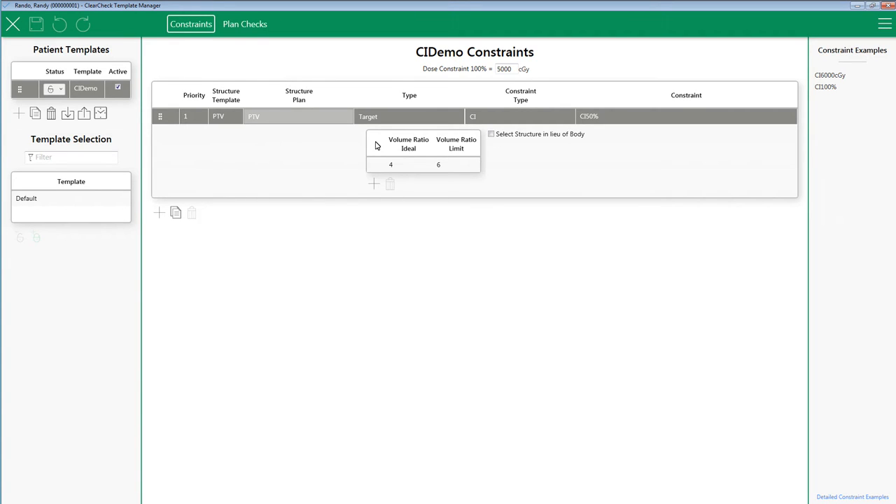
{"action": "mouse_move", "coordinate": [373, 184]}
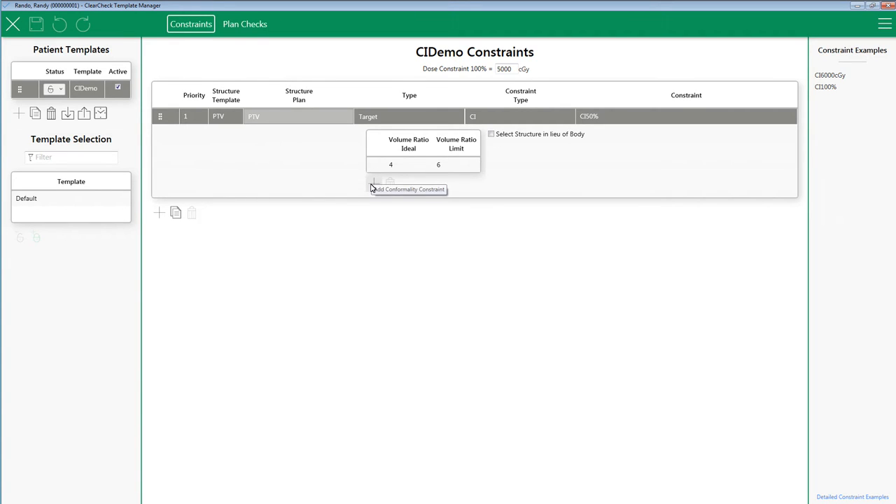
Add a second conformality row under the CI50% volume ratio table
{"action": "left_click", "coordinate": [408, 189]}
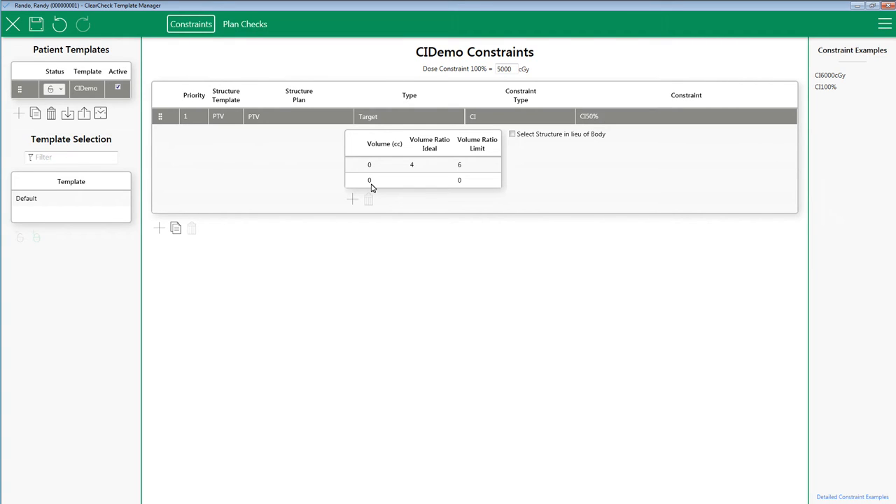
Fill the new row with 20 cc volume and ideal ratio 5
{"action": "type", "text": "20"}
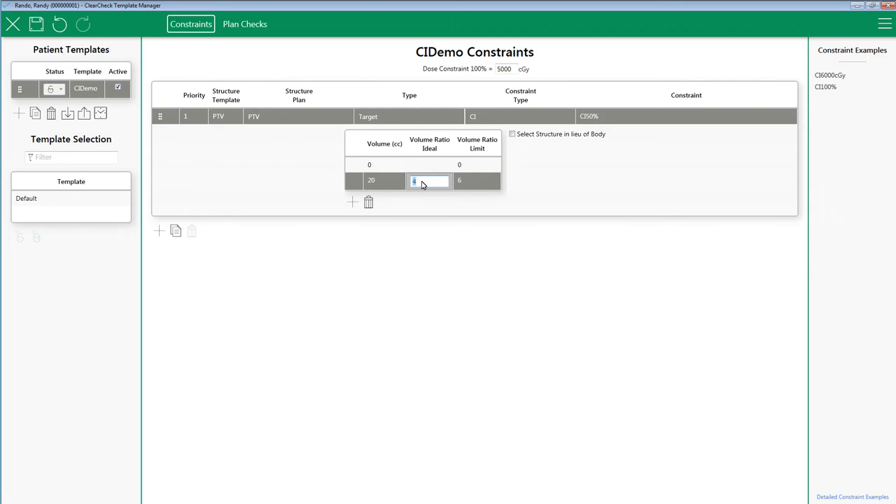
{"action": "type", "text": "5"}
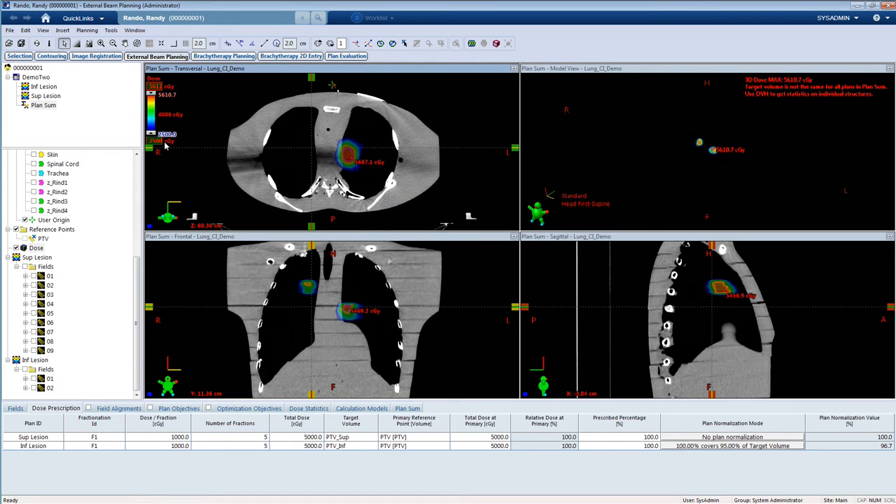
{"action": "mouse_move", "coordinate": [397, 316]}
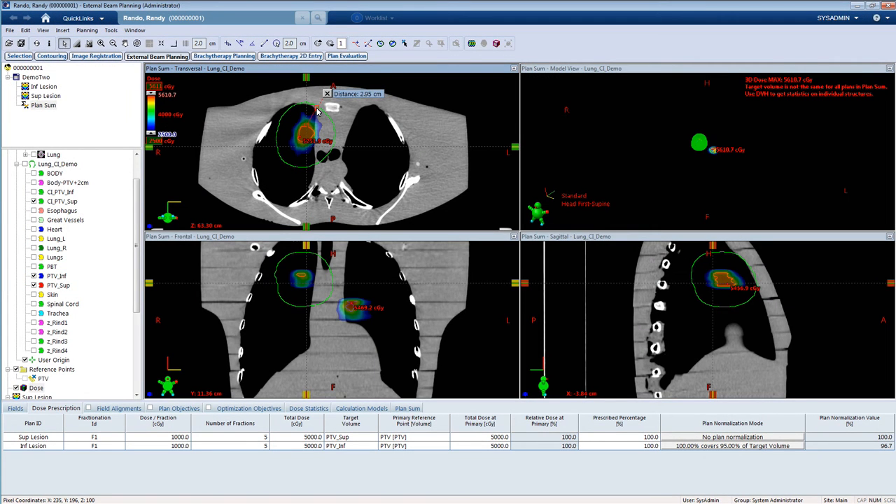
{"action": "mouse_move", "coordinate": [403, 151]}
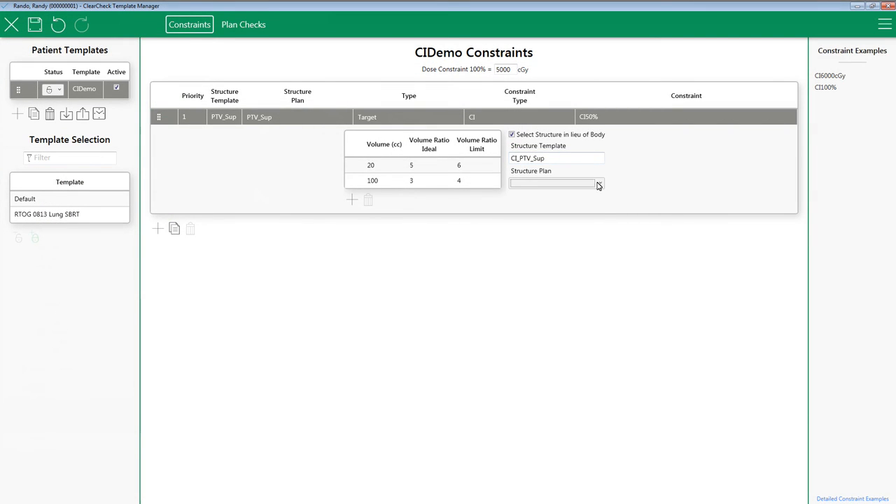
Choose CI_PTV_Sup instead of Body in the Structure Plan dropdown
{"action": "left_click", "coordinate": [599, 183]}
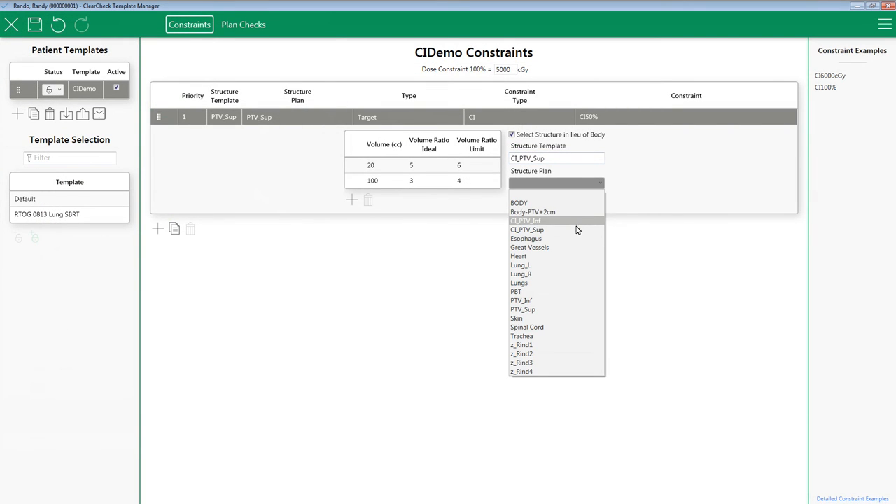
{"action": "left_click", "coordinate": [527, 229]}
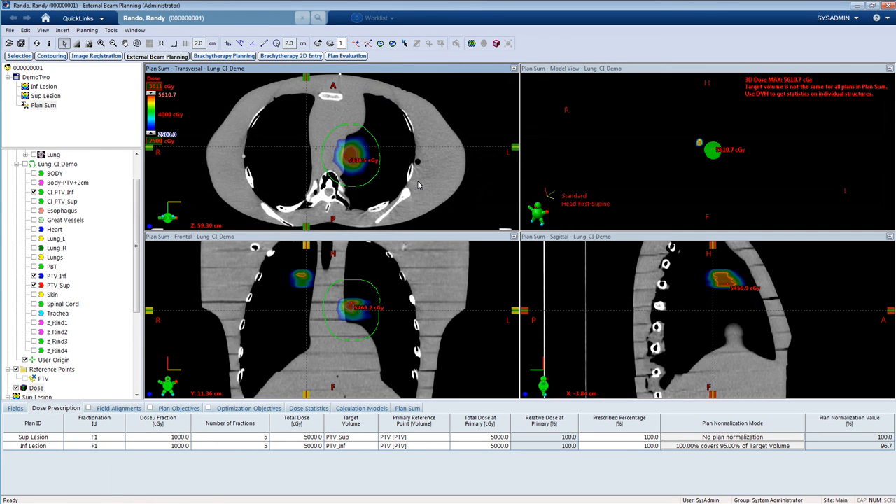
Scroll the structure tree down toward CI_PTV_Inf
{"action": "scroll", "scroll_direction": "down", "scroll_amount": 3}
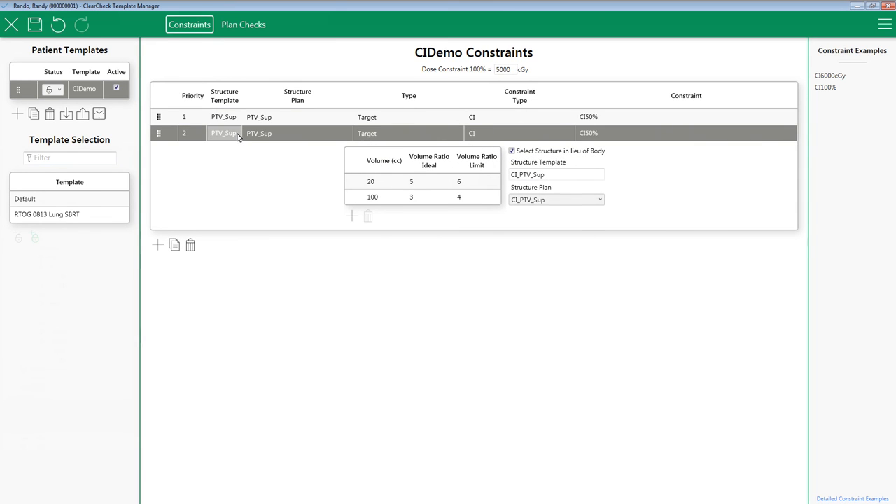
Rename row 2's structure to PTV_Inf and match CI_PTV_Inf as its plan structure
{"action": "double_click", "coordinate": [224, 133]}
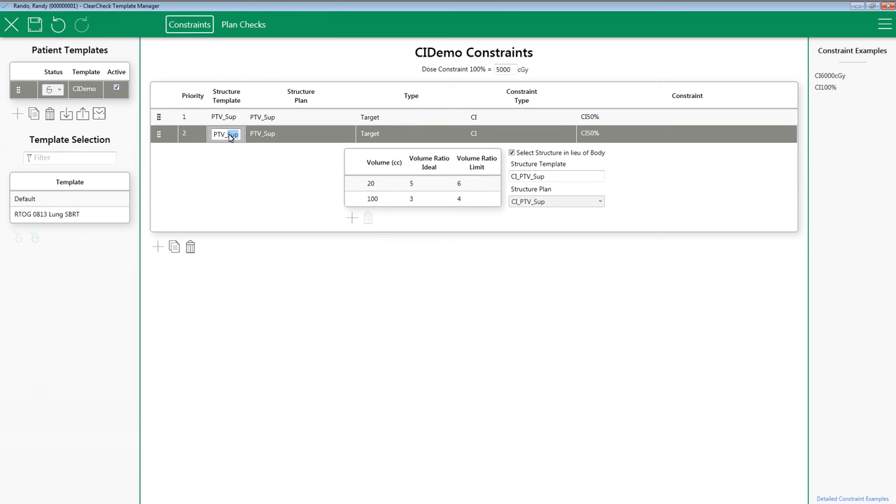
{"action": "type", "text": "PTV_Inf"}
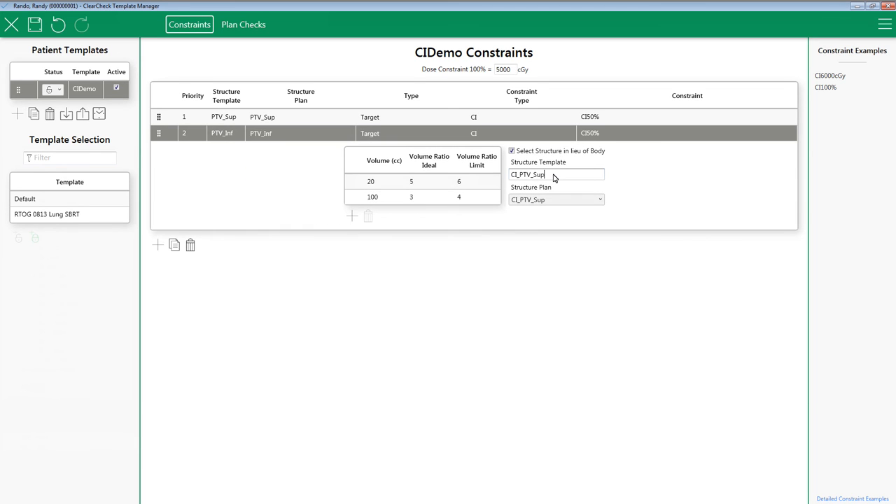
{"action": "key", "text": "BackSpace"}
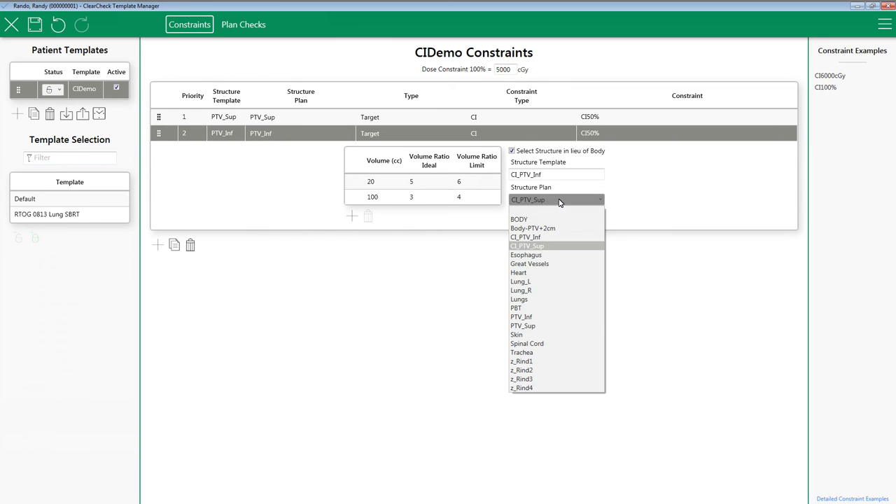
{"action": "left_click", "coordinate": [526, 236]}
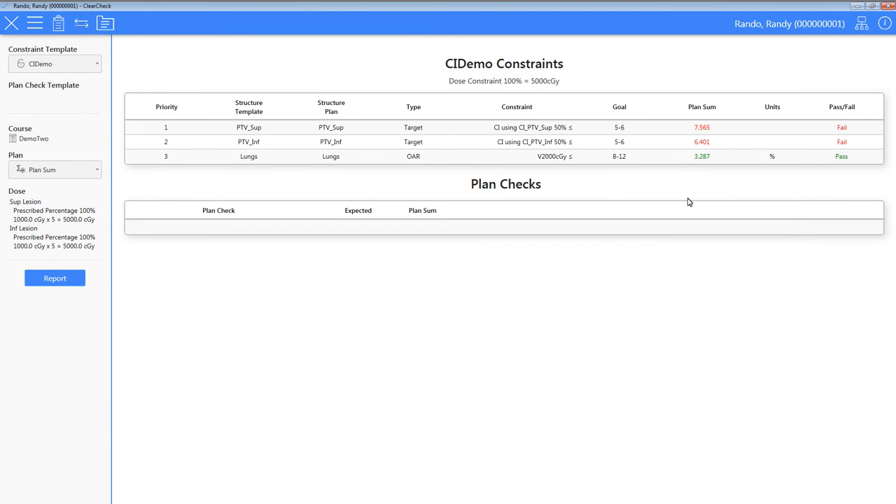
{"action": "mouse_move", "coordinate": [711, 194]}
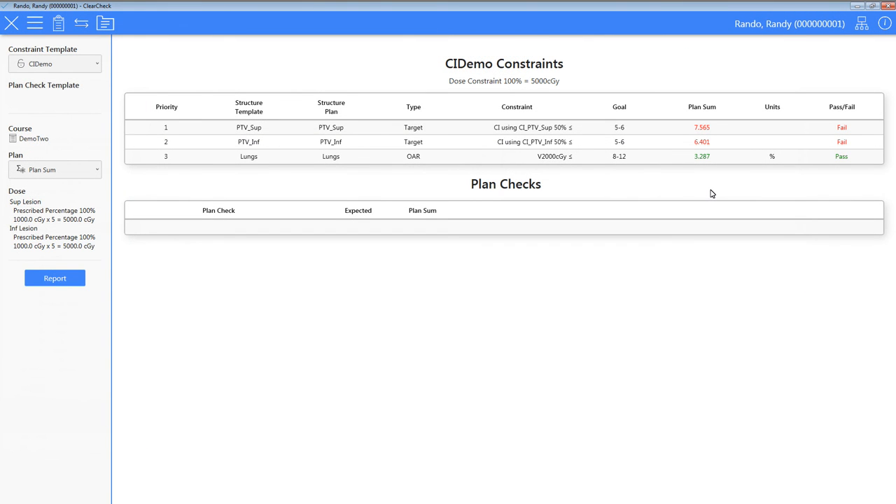
{"action": "mouse_move", "coordinate": [716, 188]}
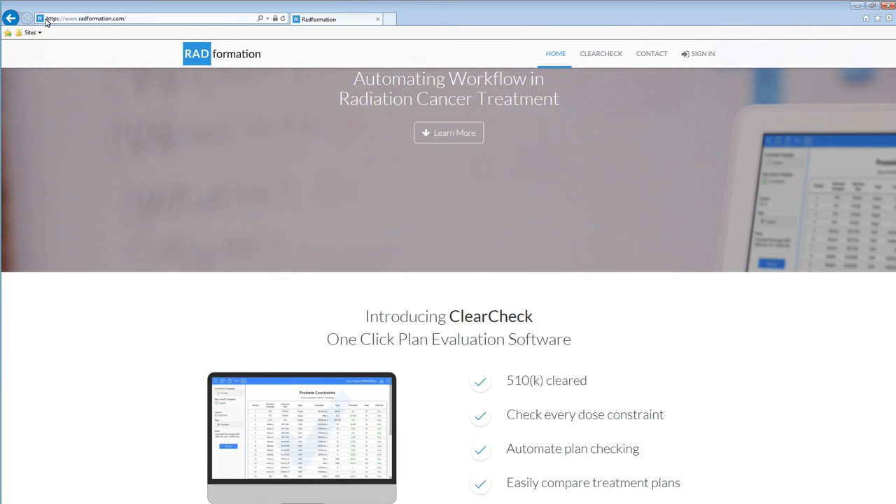
Go to the CLEARCHECK page and browse its Template Library
{"action": "left_click", "coordinate": [601, 53]}
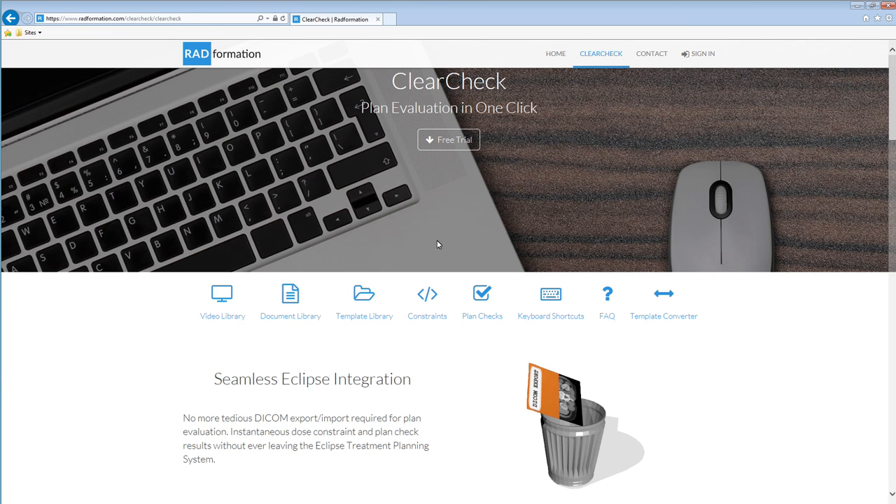
{"action": "left_click", "coordinate": [364, 301]}
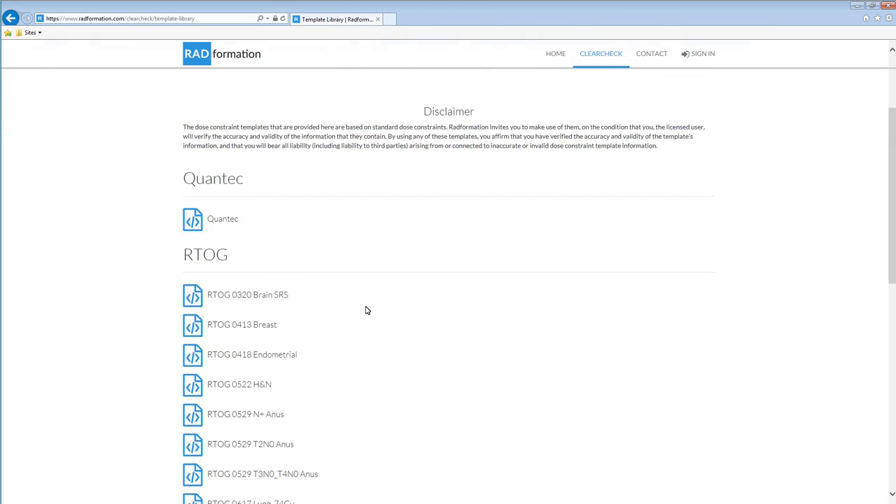
{"action": "scroll", "scroll_direction": "down", "scroll_amount": 3}
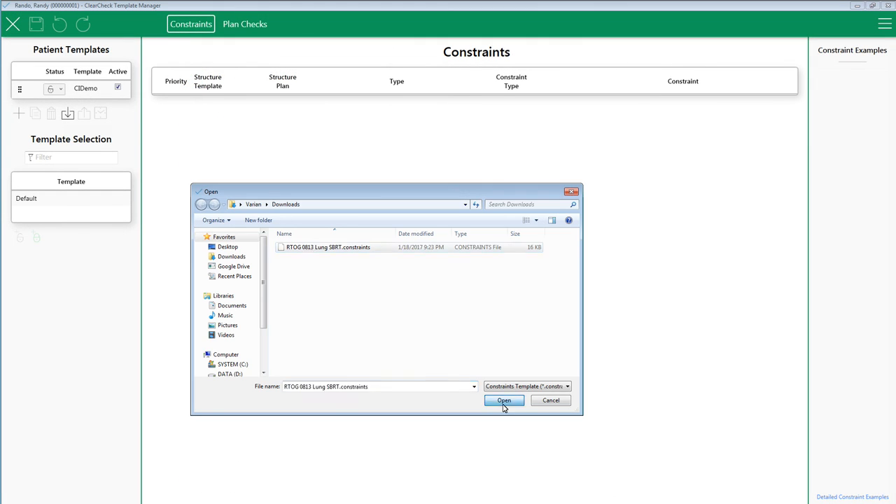
Import the downloaded RTOG 0813 Lung SBRT constraints file
{"action": "left_click", "coordinate": [504, 400]}
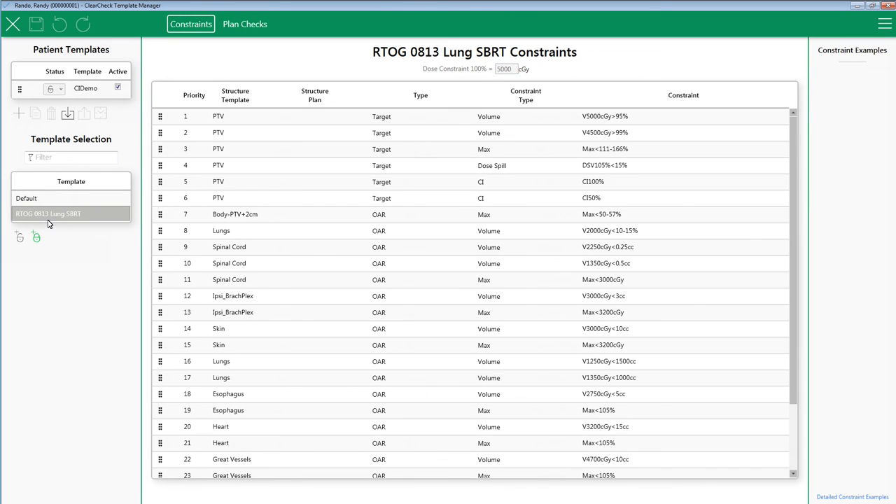
{"action": "mouse_move", "coordinate": [59, 228]}
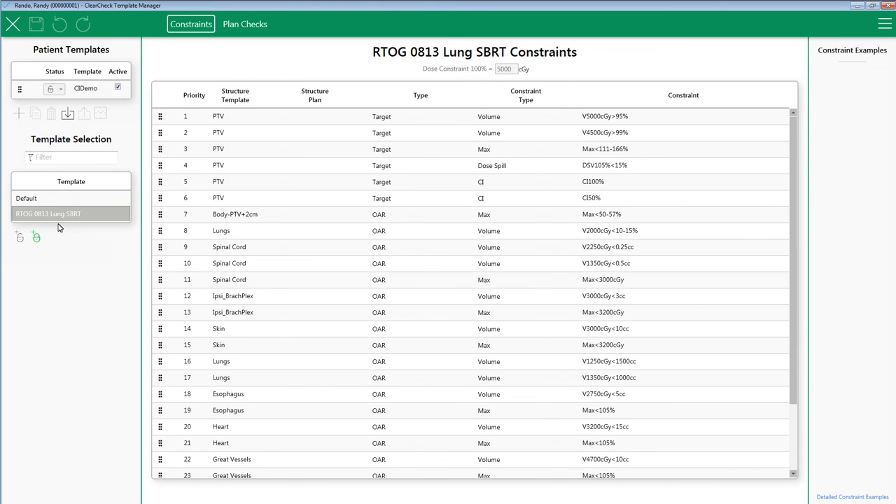